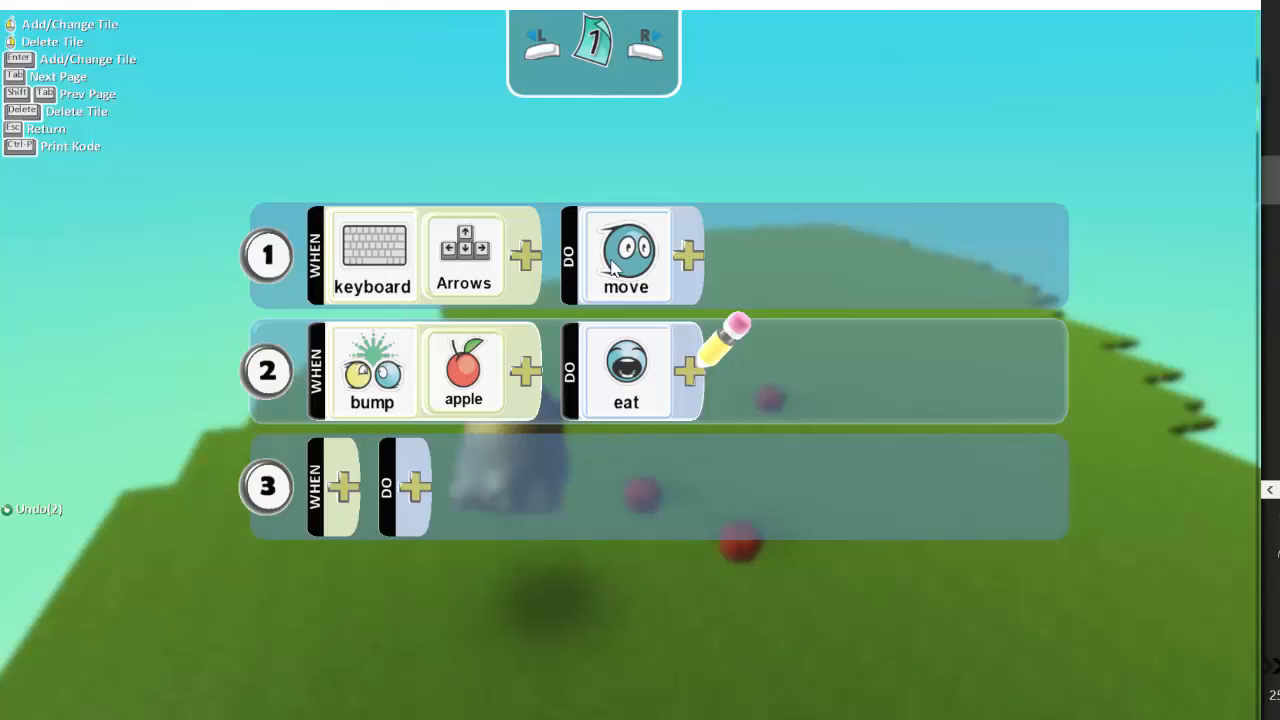
mouse_move(693, 390)
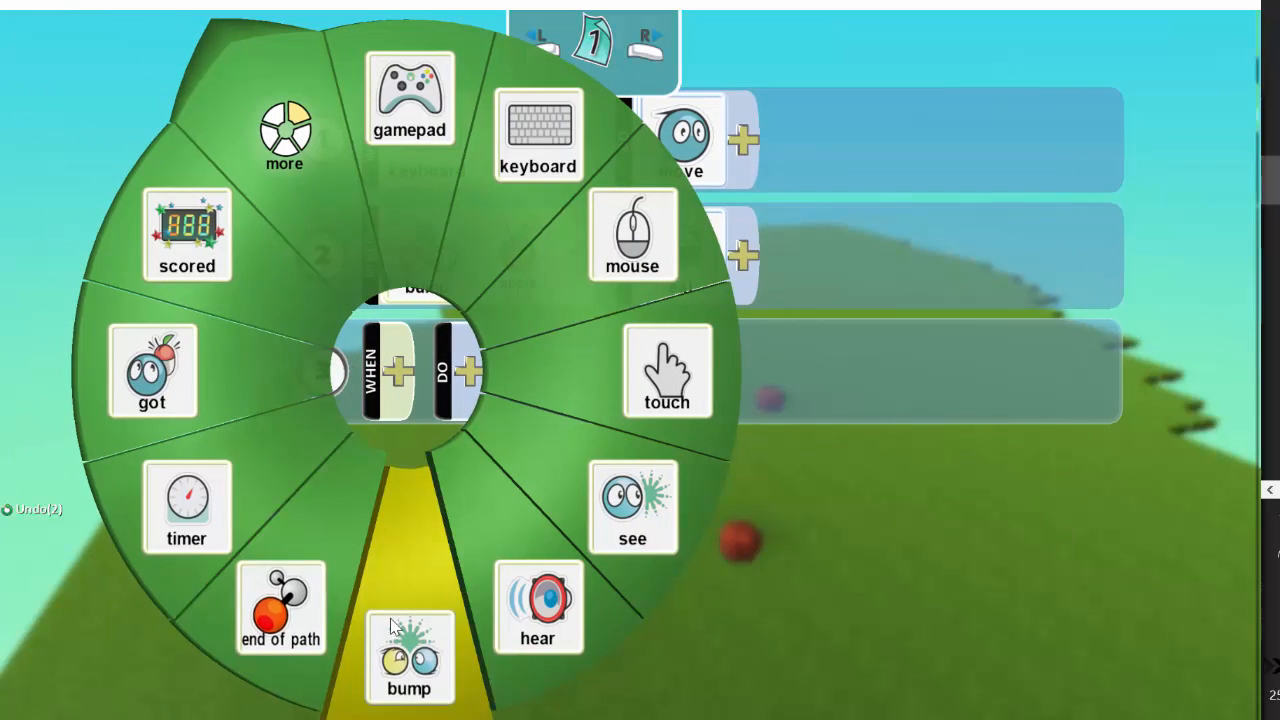
Begin rule 3 with a bump sensor as its WHEN condition
left_click(409, 655)
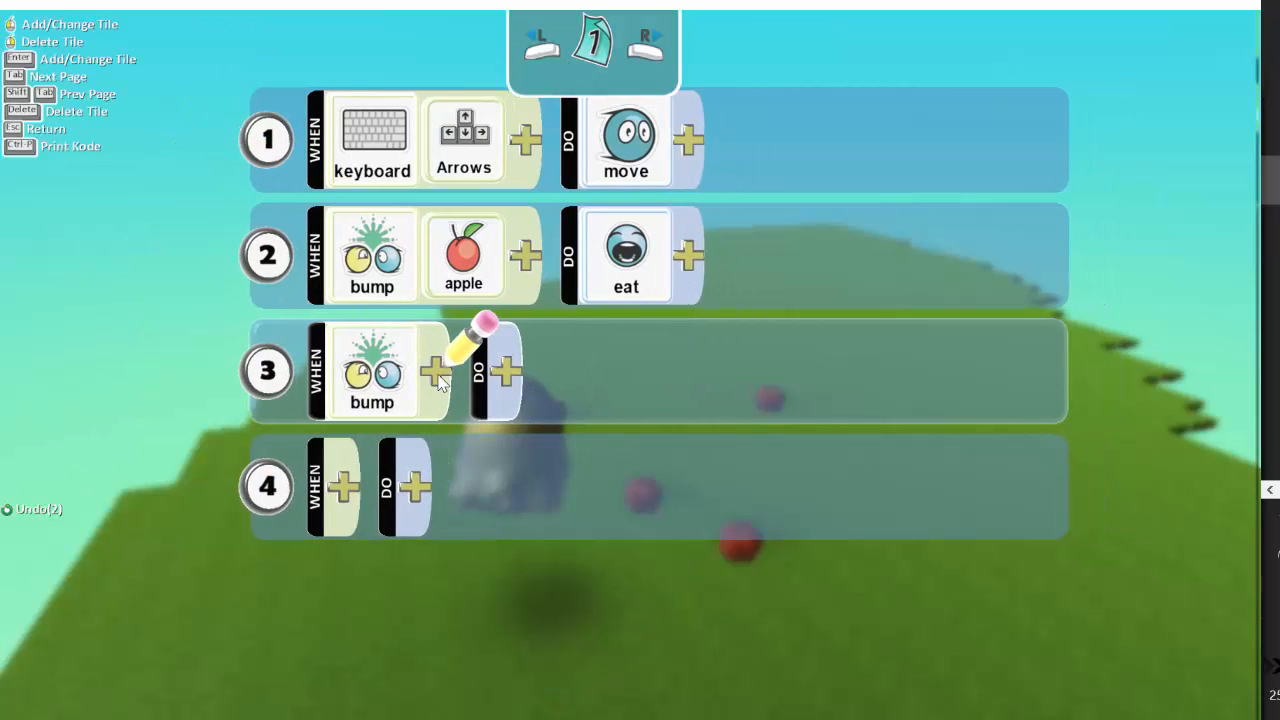
Complete rule 3: bumping an apple adds 5 points to the black score, then begin rule 4's condition
left_click(507, 371)
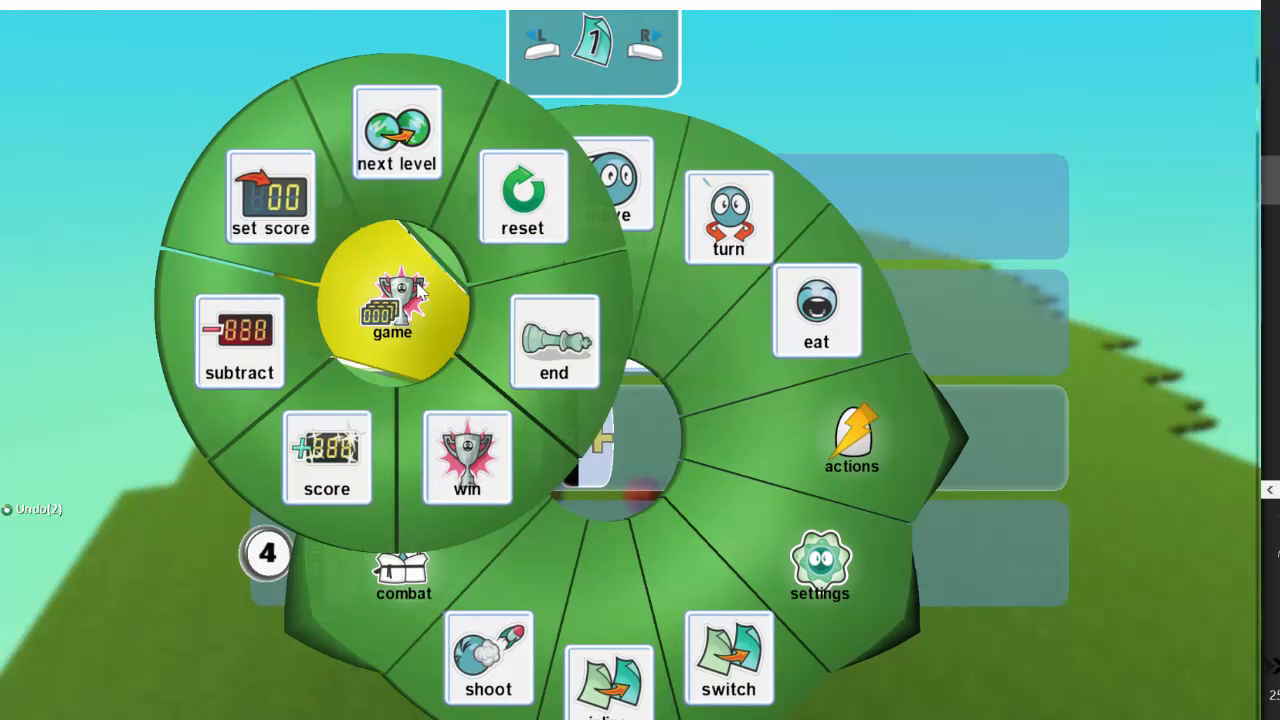
left_click(393, 310)
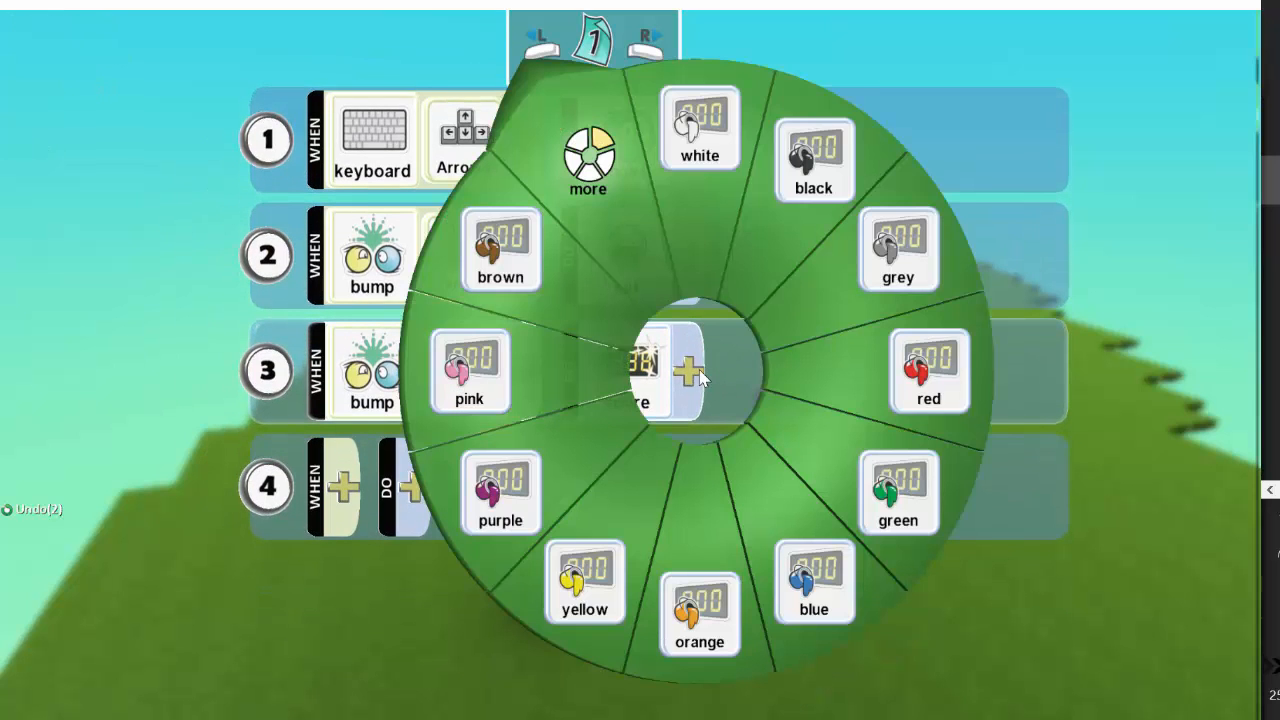
left_click(813, 160)
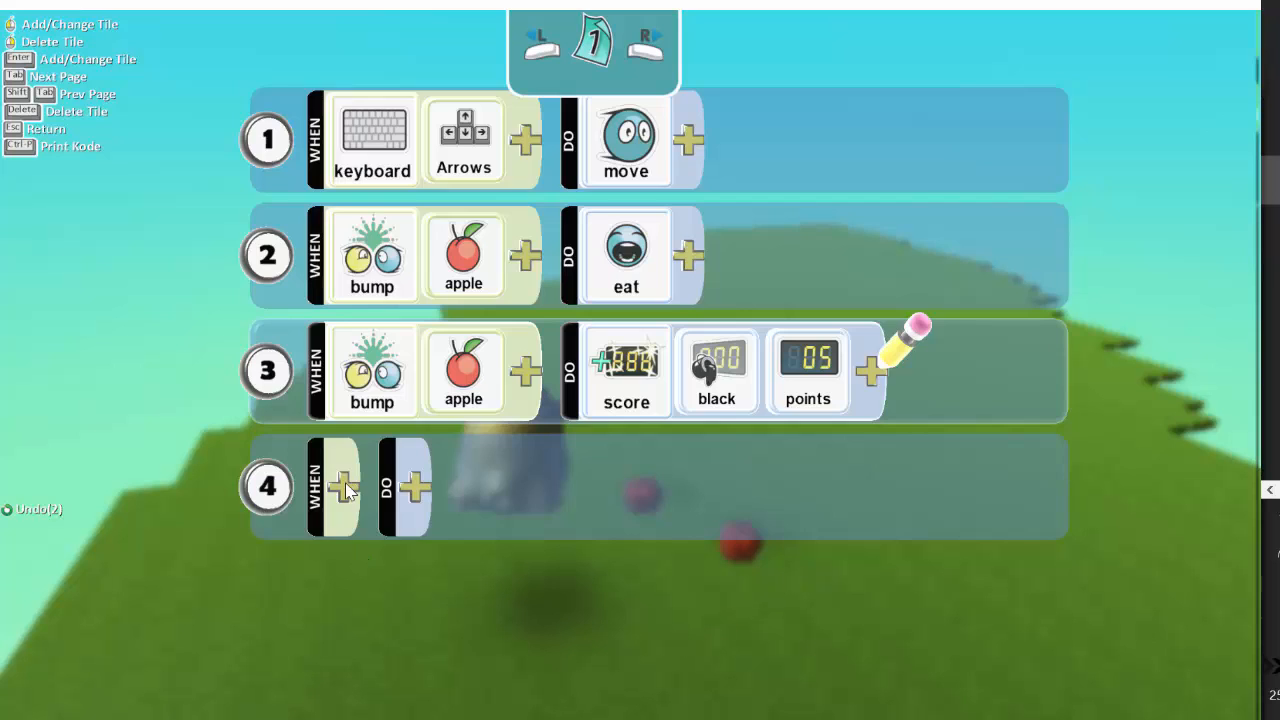
left_click(340, 485)
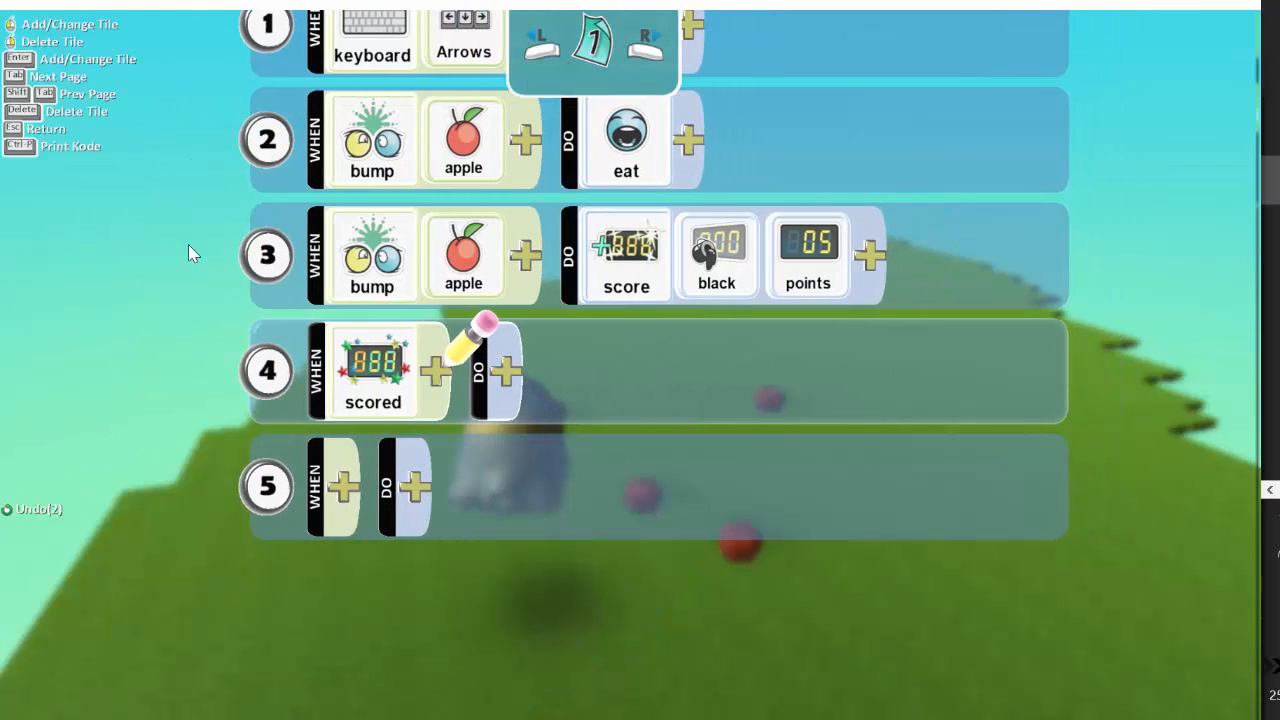
mouse_move(440, 375)
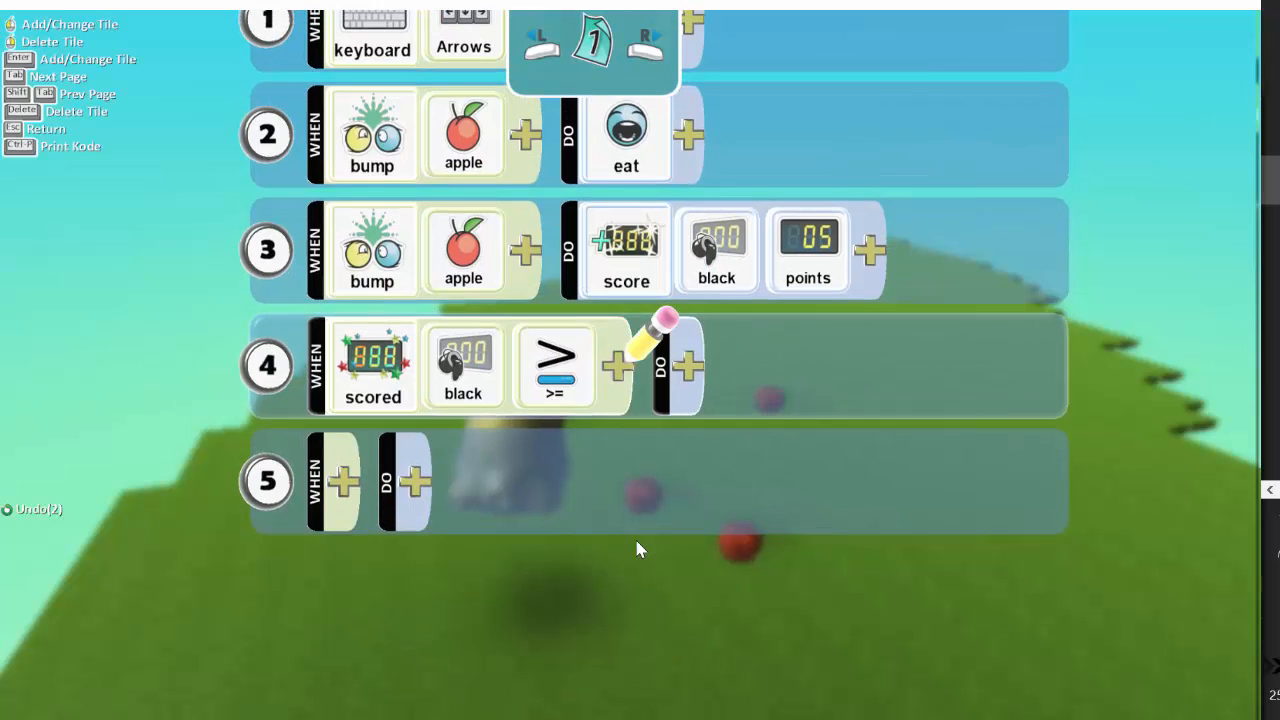
Finish rule 4's WHEN as black score >= 10 points and move on to its action
left_click(688, 367)
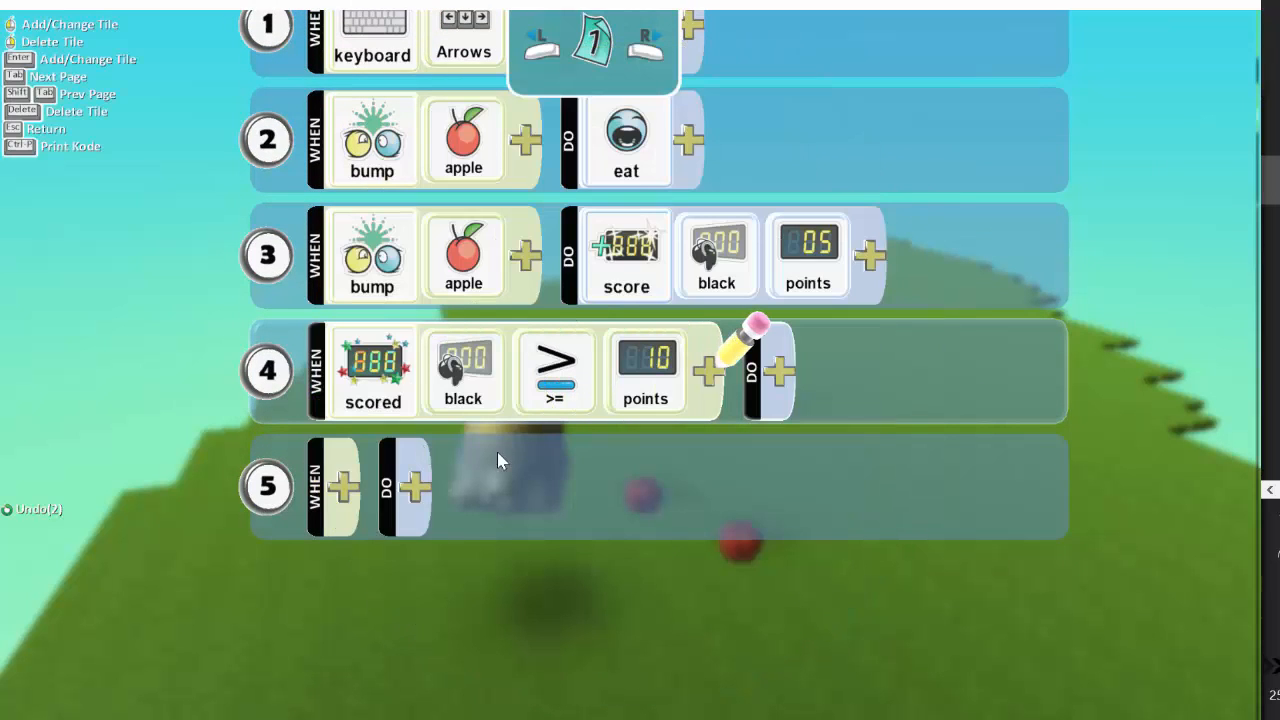
left_click(779, 371)
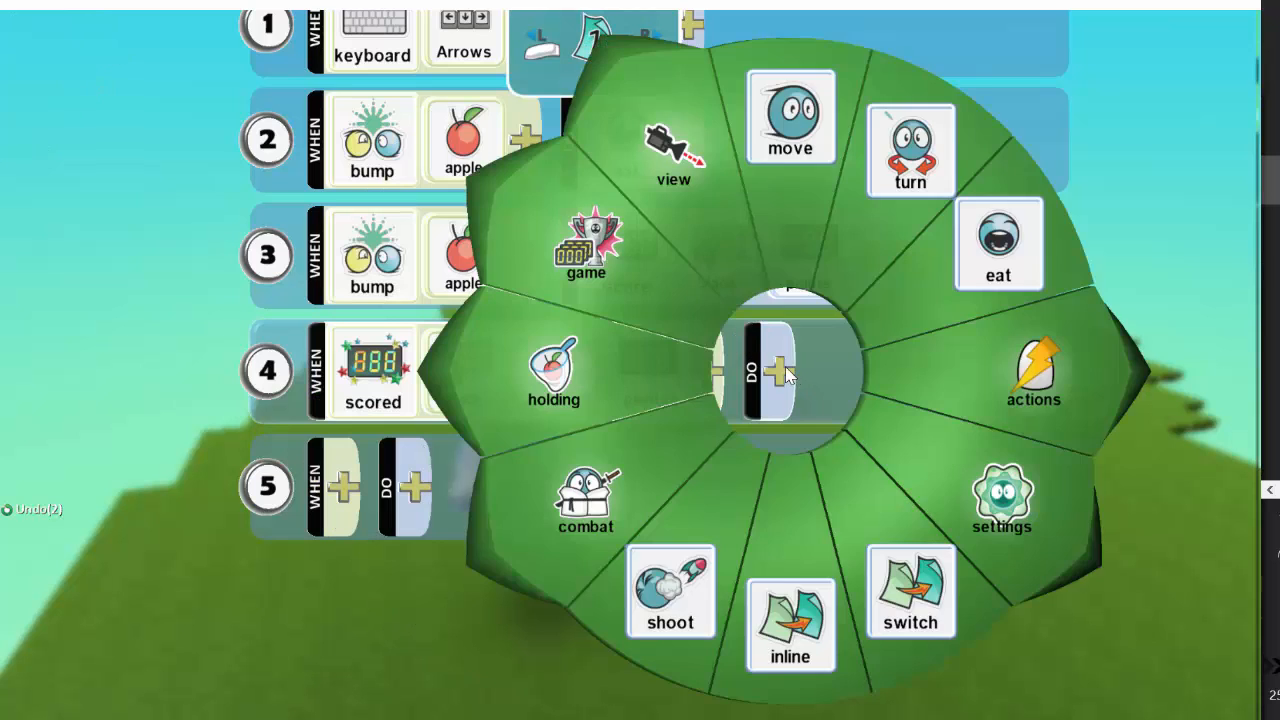
mouse_move(650, 290)
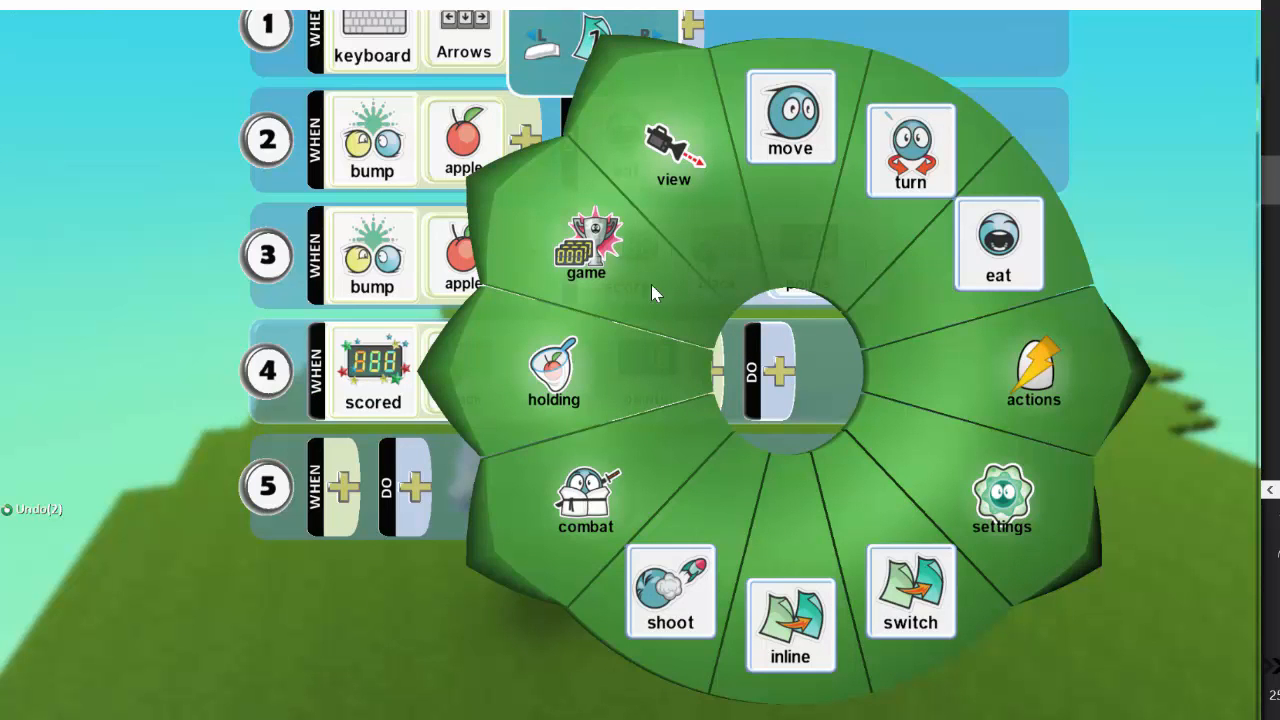
Choose the game win outcome as rule 4's DO action
left_click(585, 250)
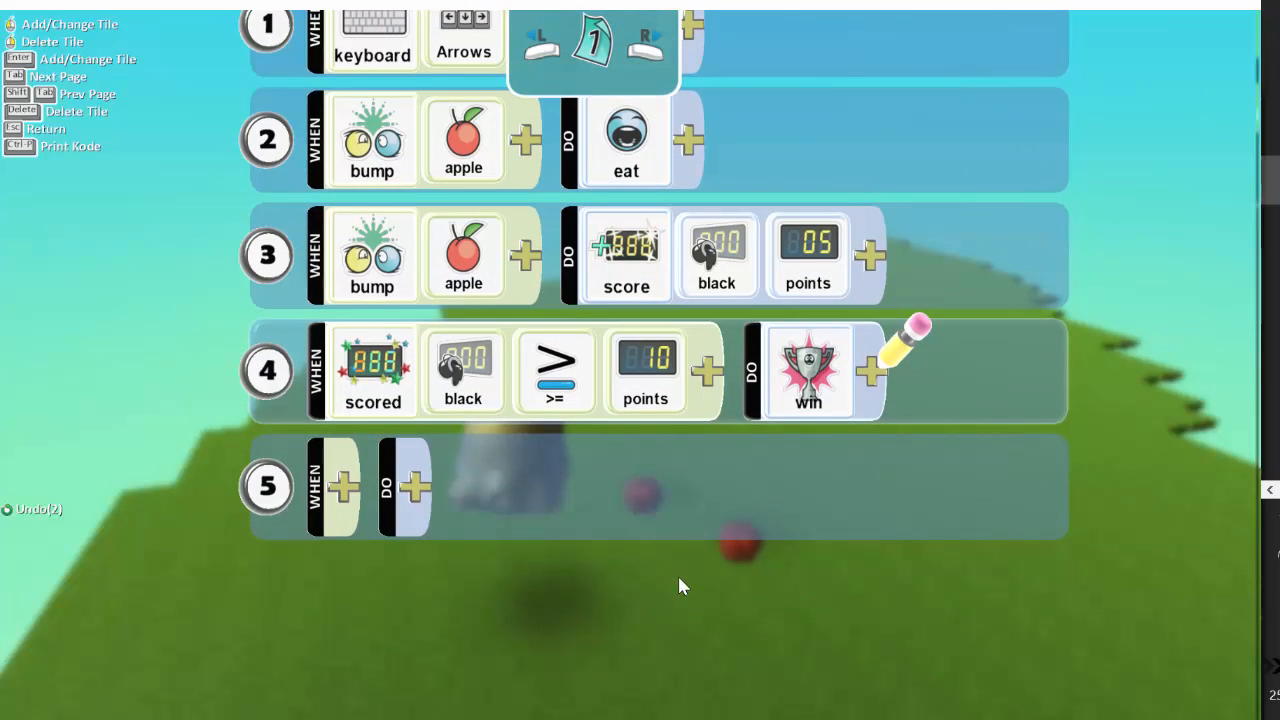
mouse_move(750, 605)
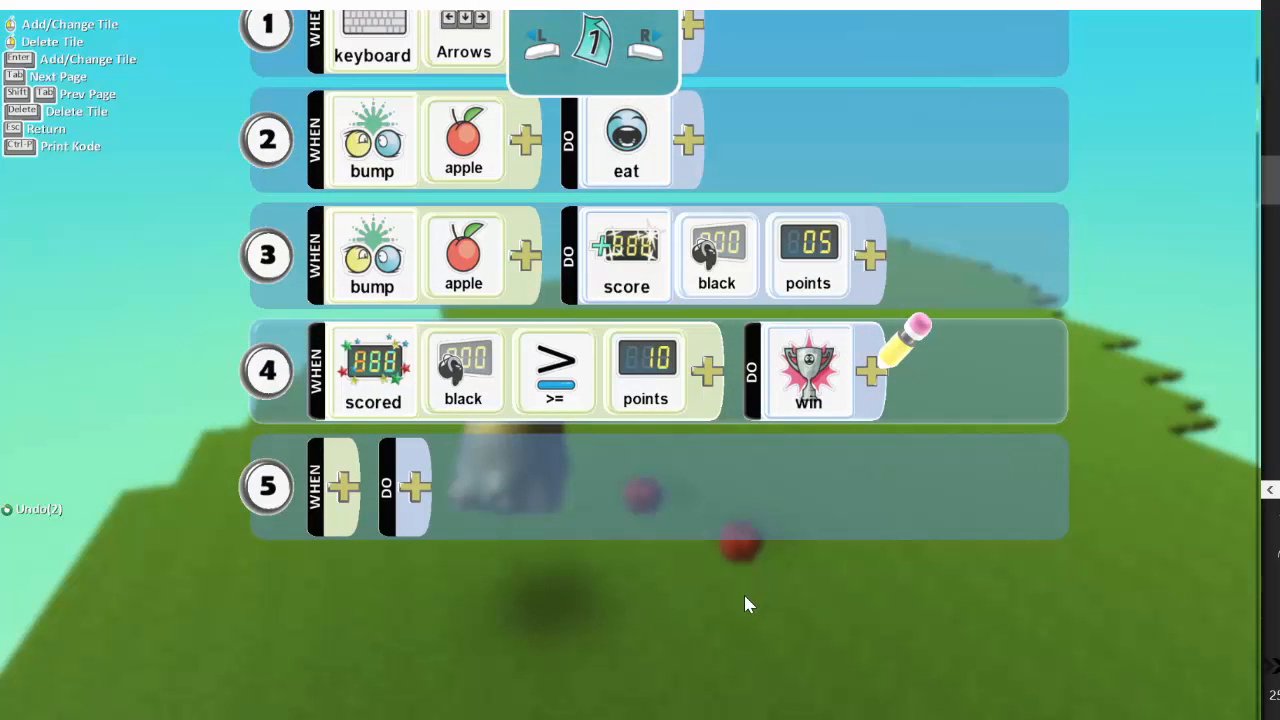